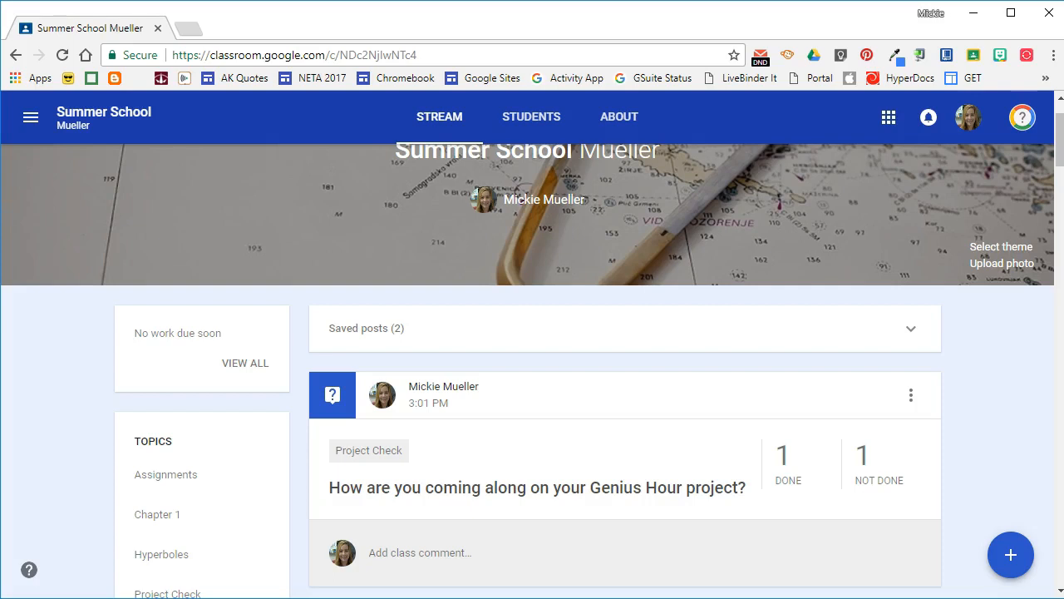
# Edit the Genius Hour question post to reveal its three multiple-choice options and Project Check topic
pyautogui.click(1011, 553)
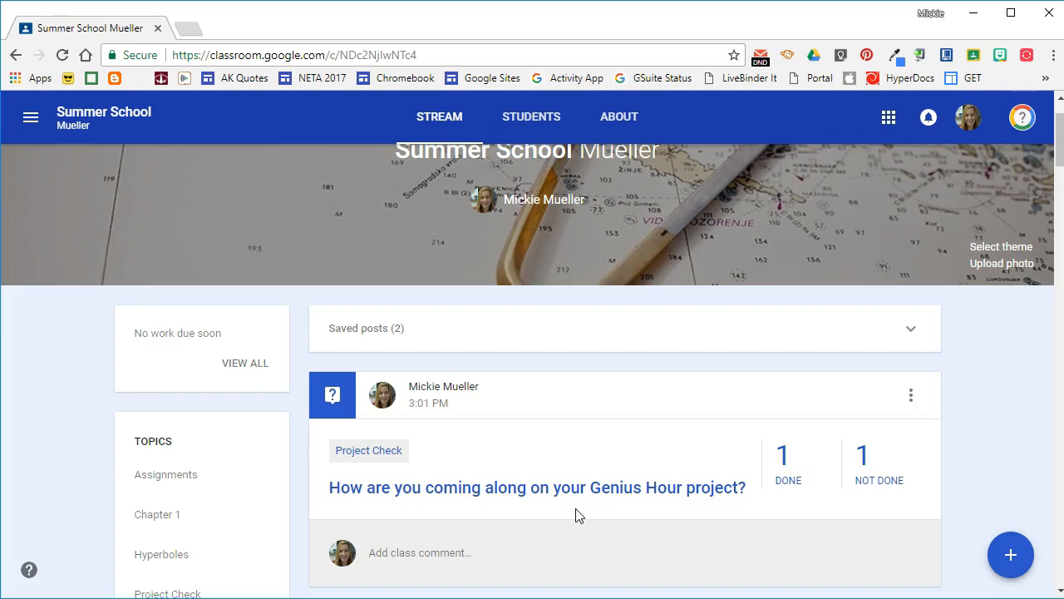
pyautogui.click(911, 394)
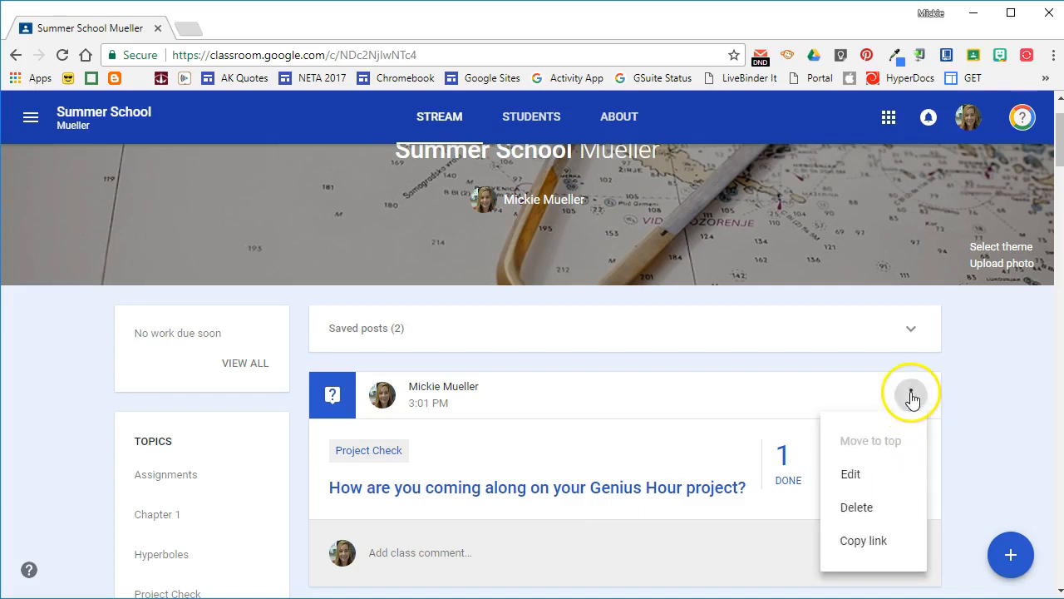
pyautogui.click(849, 474)
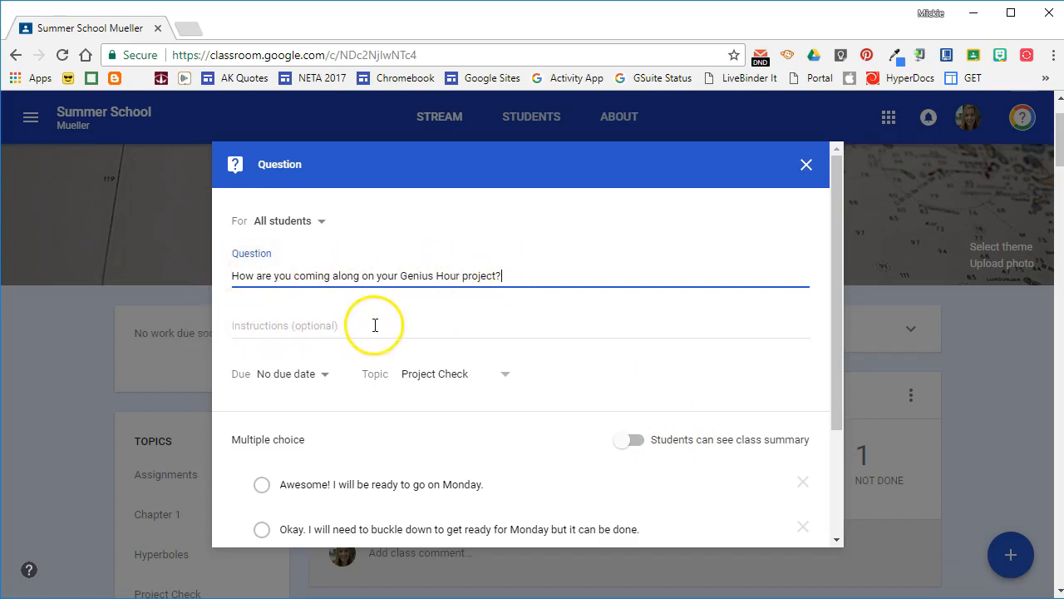
pyautogui.scroll(-3)
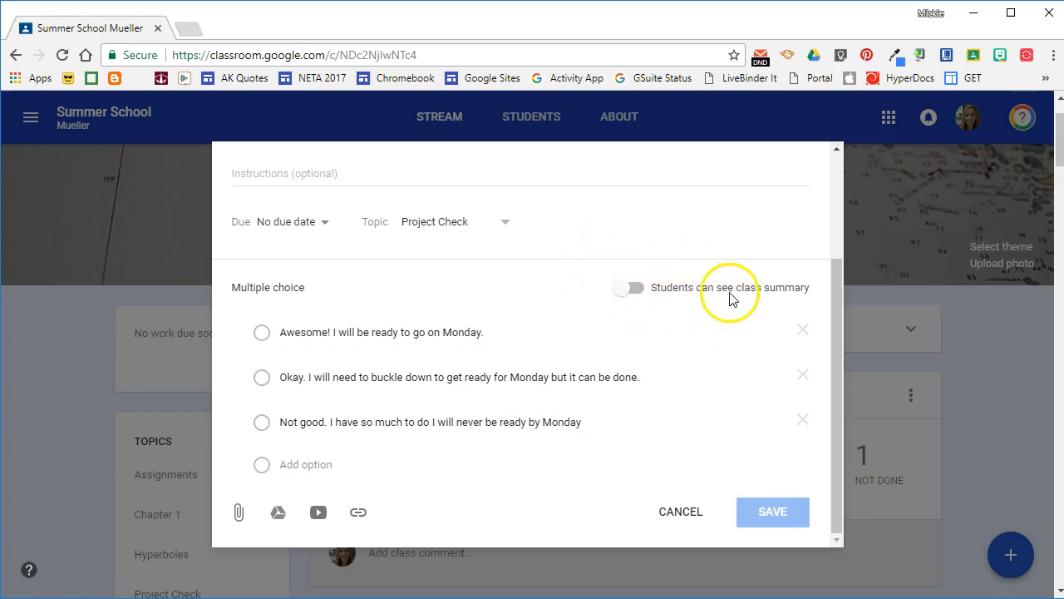
pyautogui.moveTo(731, 300)
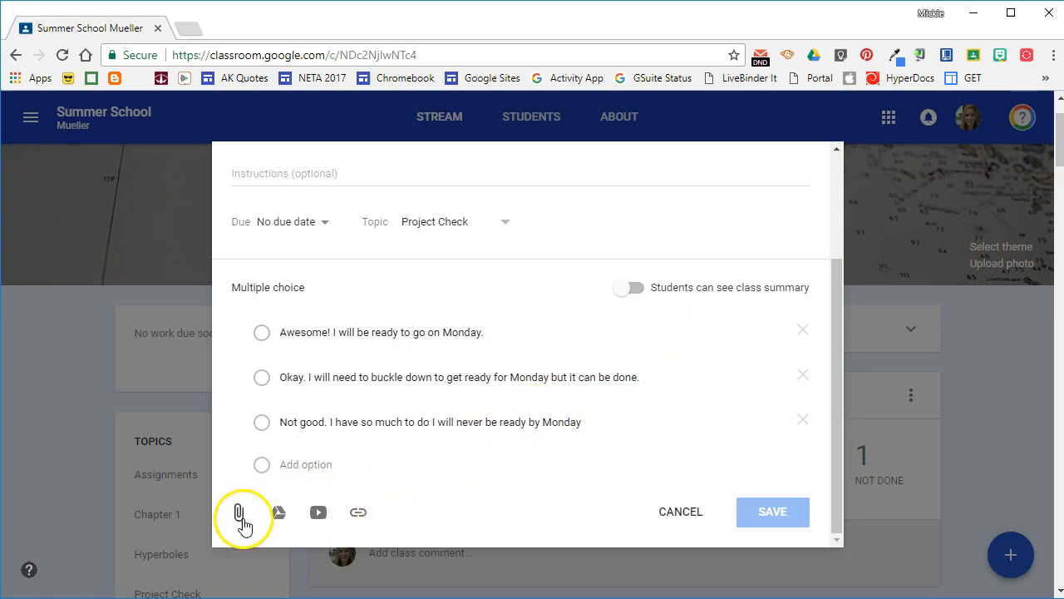
pyautogui.moveTo(276, 512)
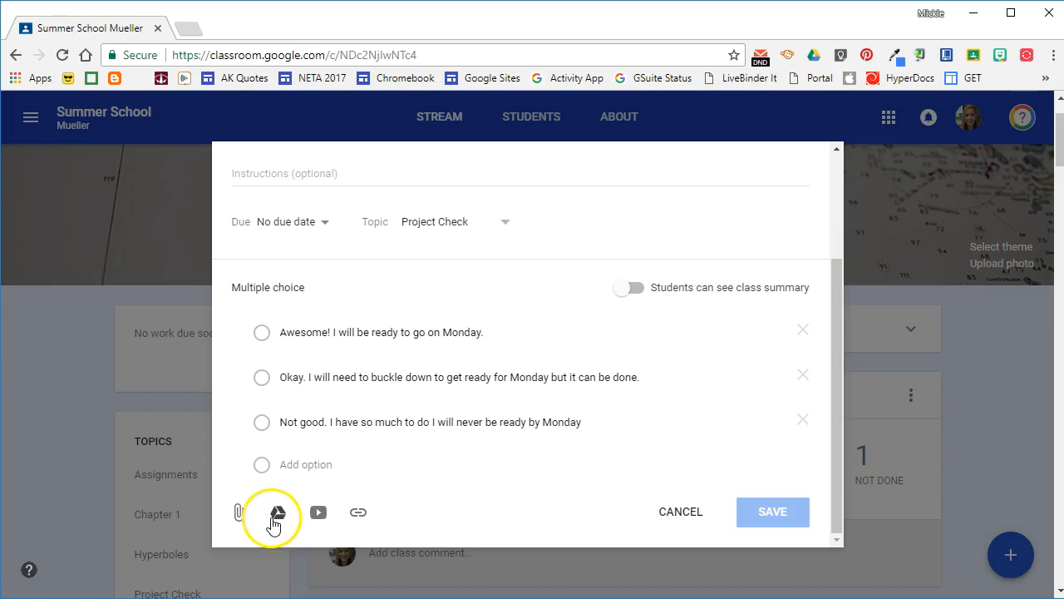
pyautogui.moveTo(357, 512)
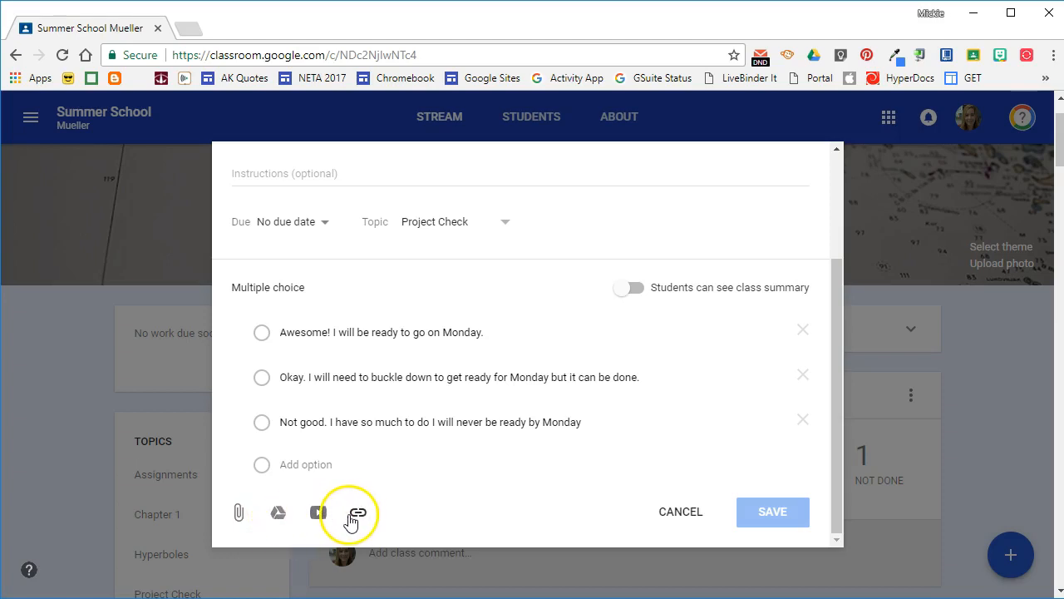
pyautogui.moveTo(465, 490)
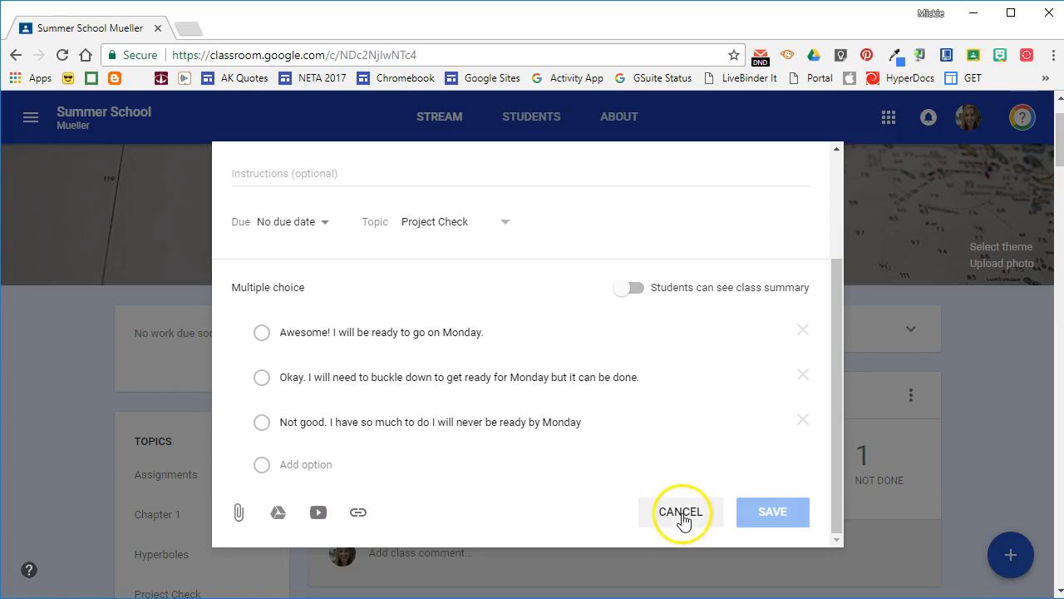
# Cancel the Question editor, discarding edits and returning to the unchanged stream post
pyautogui.click(680, 512)
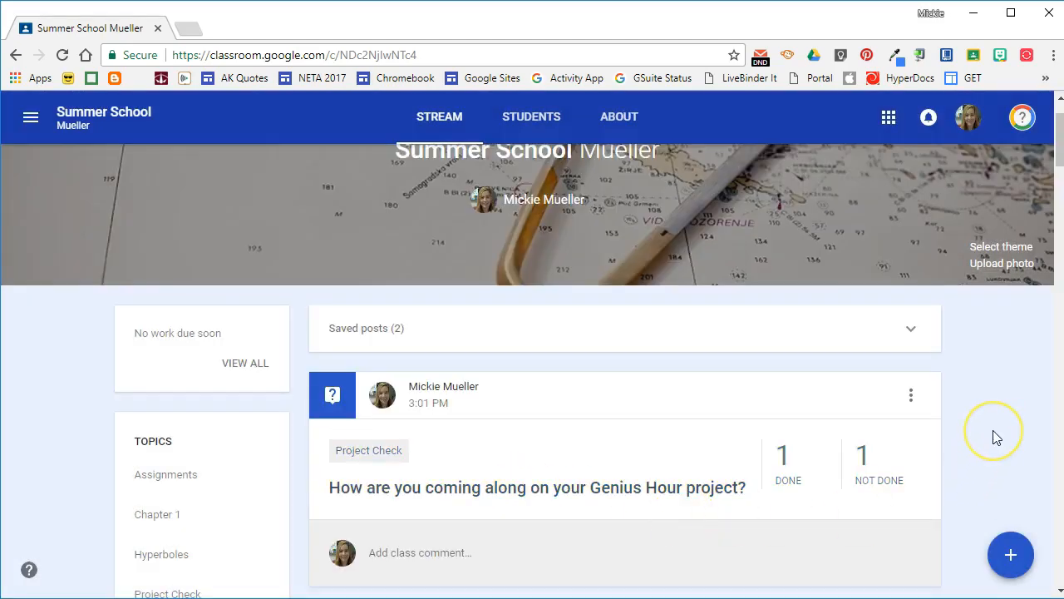
pyautogui.moveTo(998, 438)
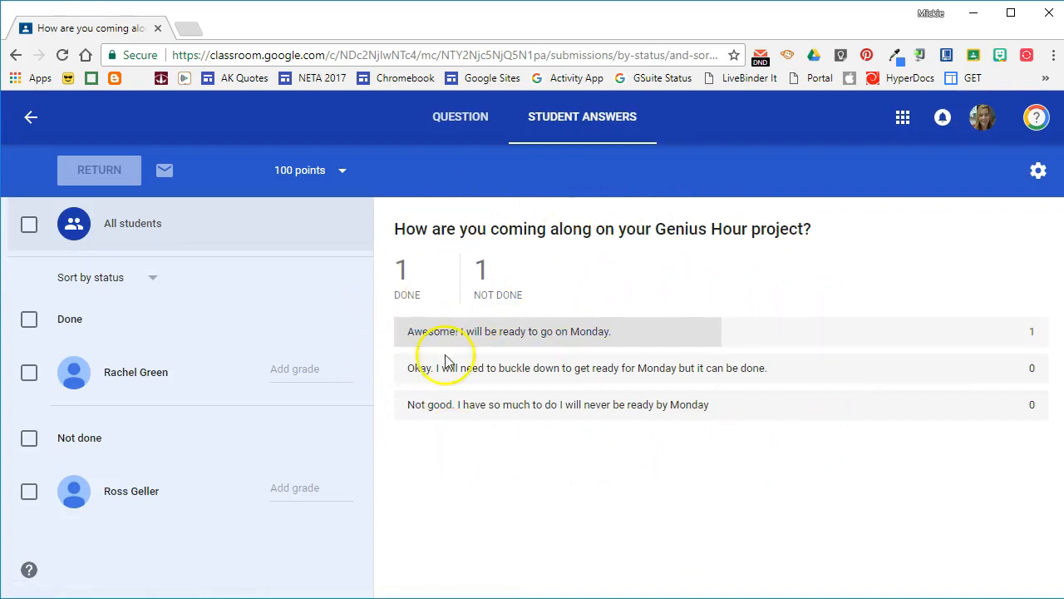
pyautogui.moveTo(765, 445)
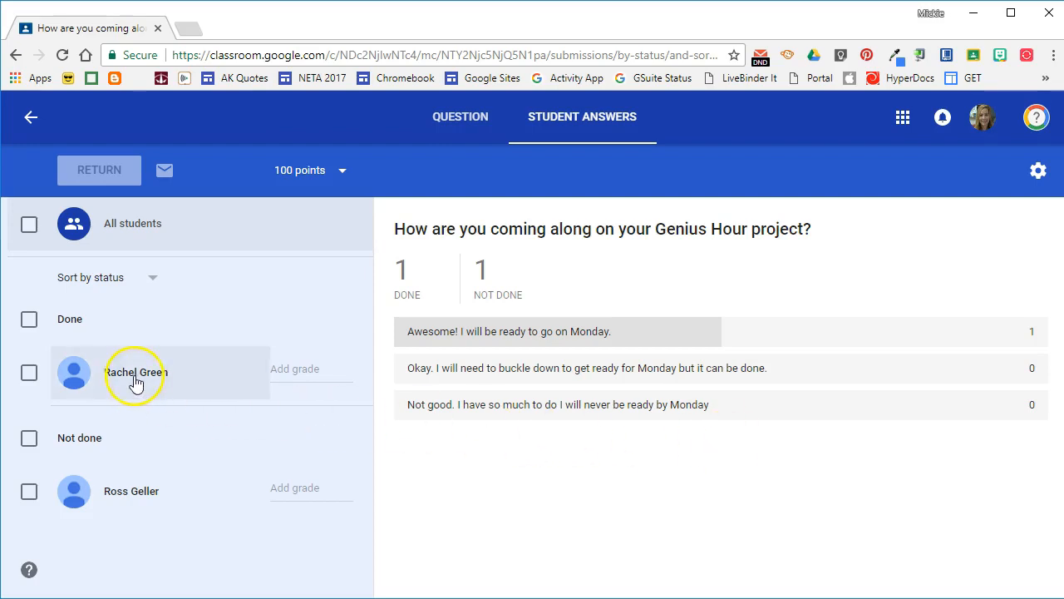
# View Rachel Green's ungraded answer, return to the class summary, then reopen her submission
pyautogui.click(137, 372)
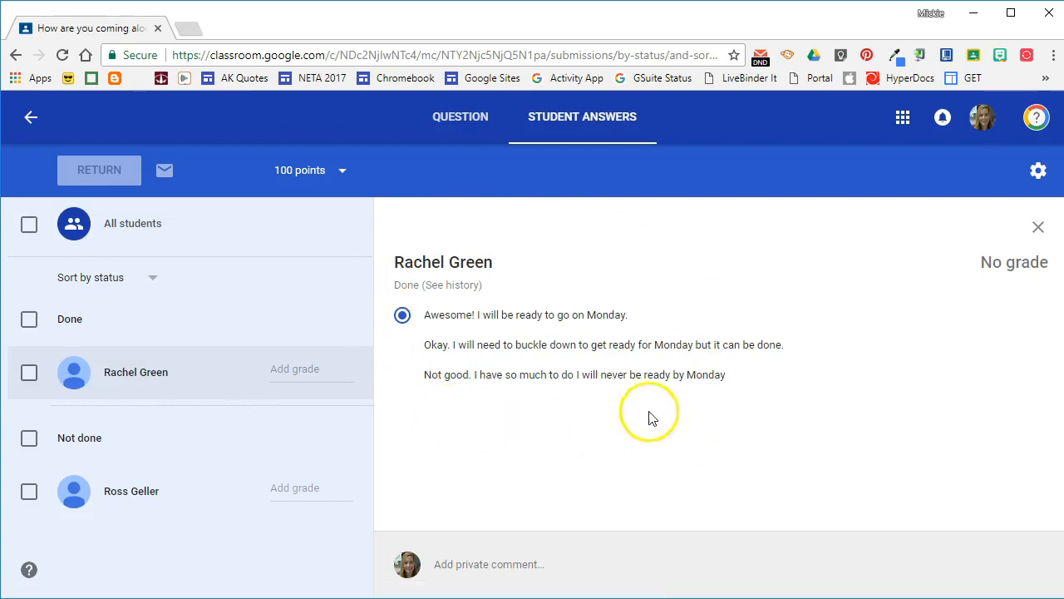
pyautogui.moveTo(555, 425)
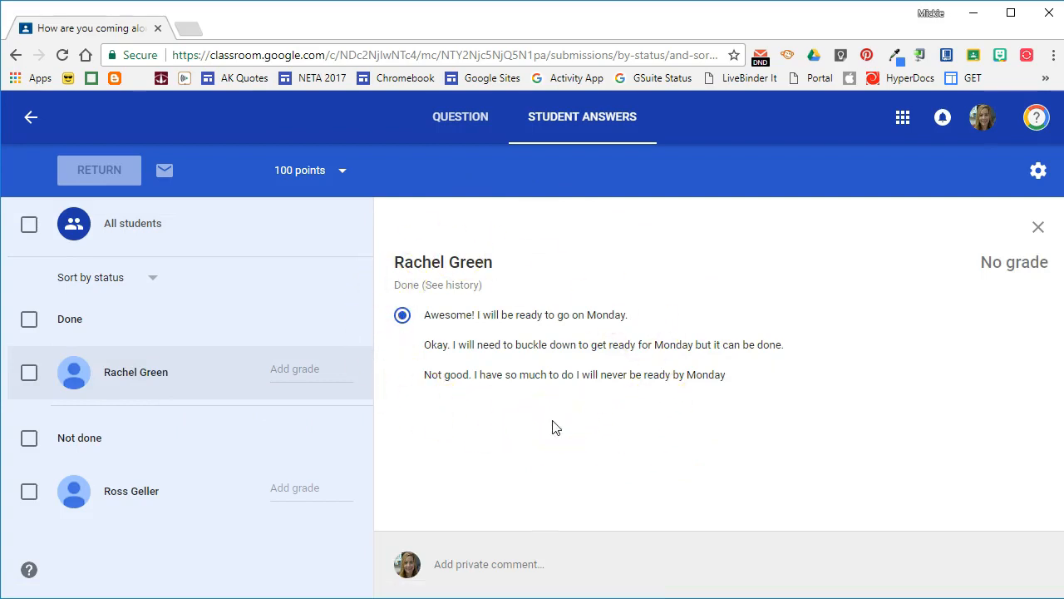
pyautogui.click(1037, 226)
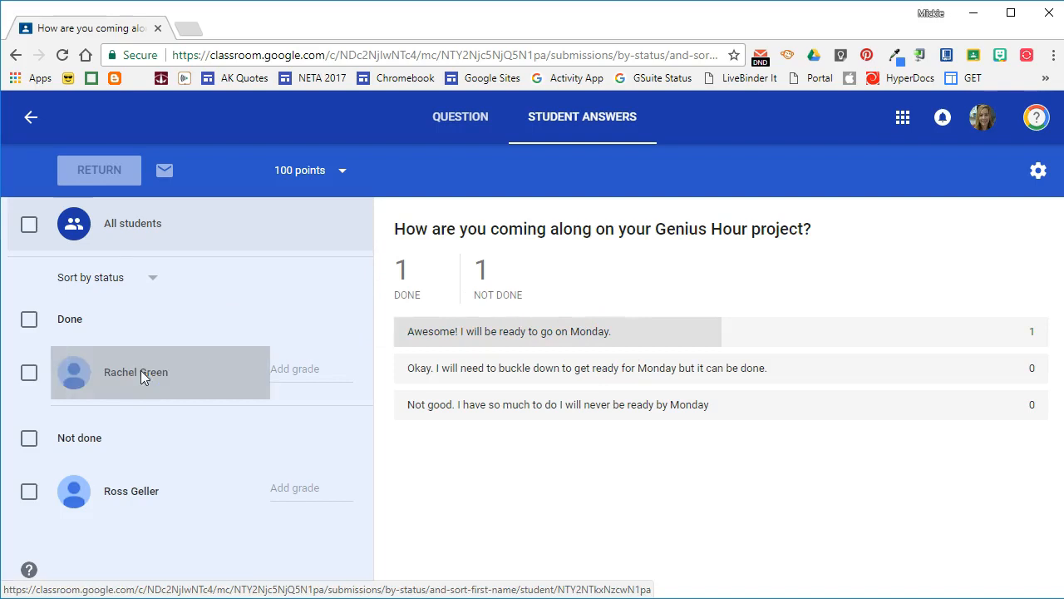
pyautogui.click(137, 372)
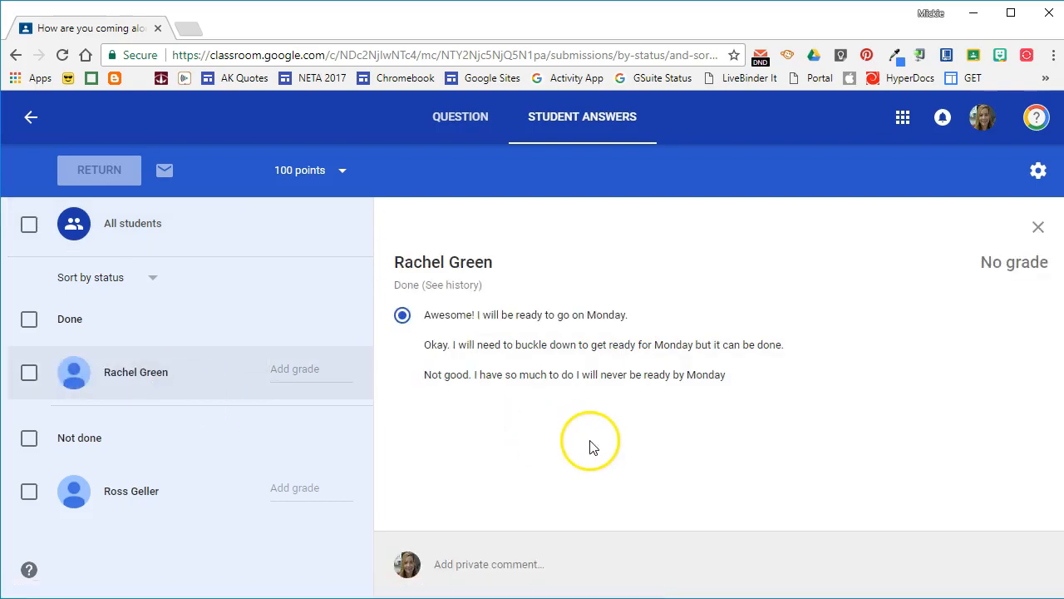